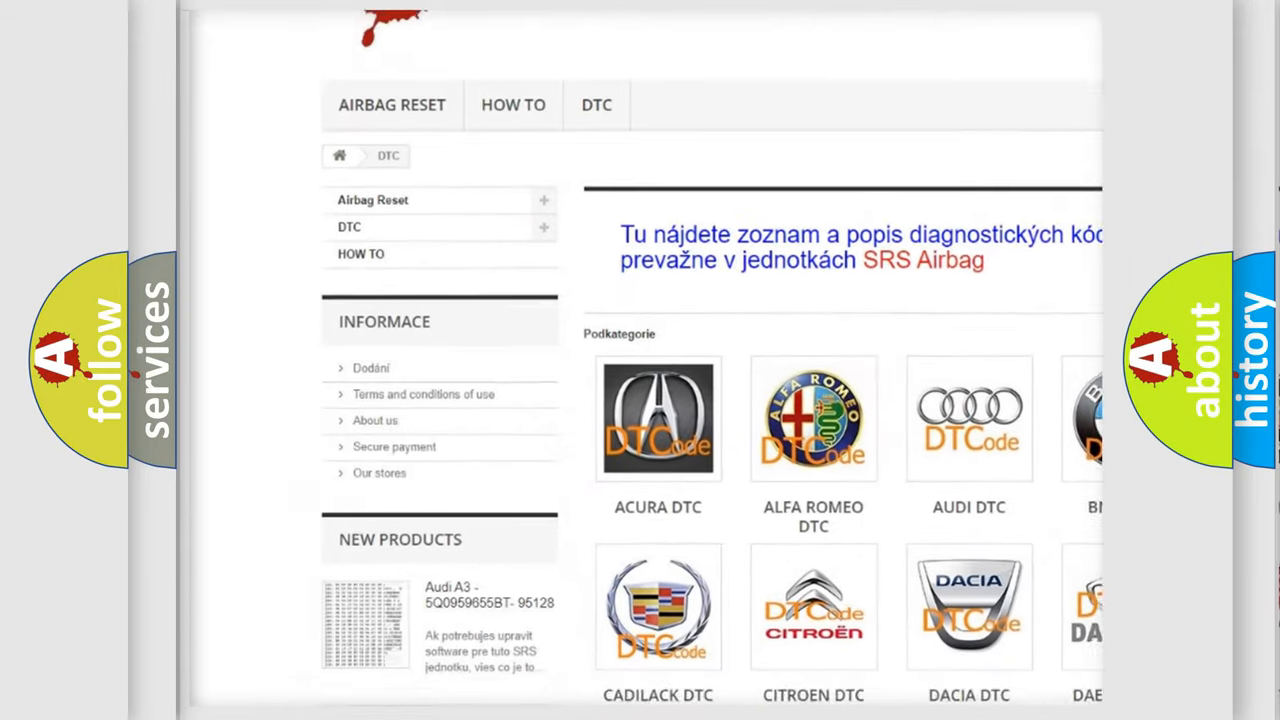
scroll(down, 3)
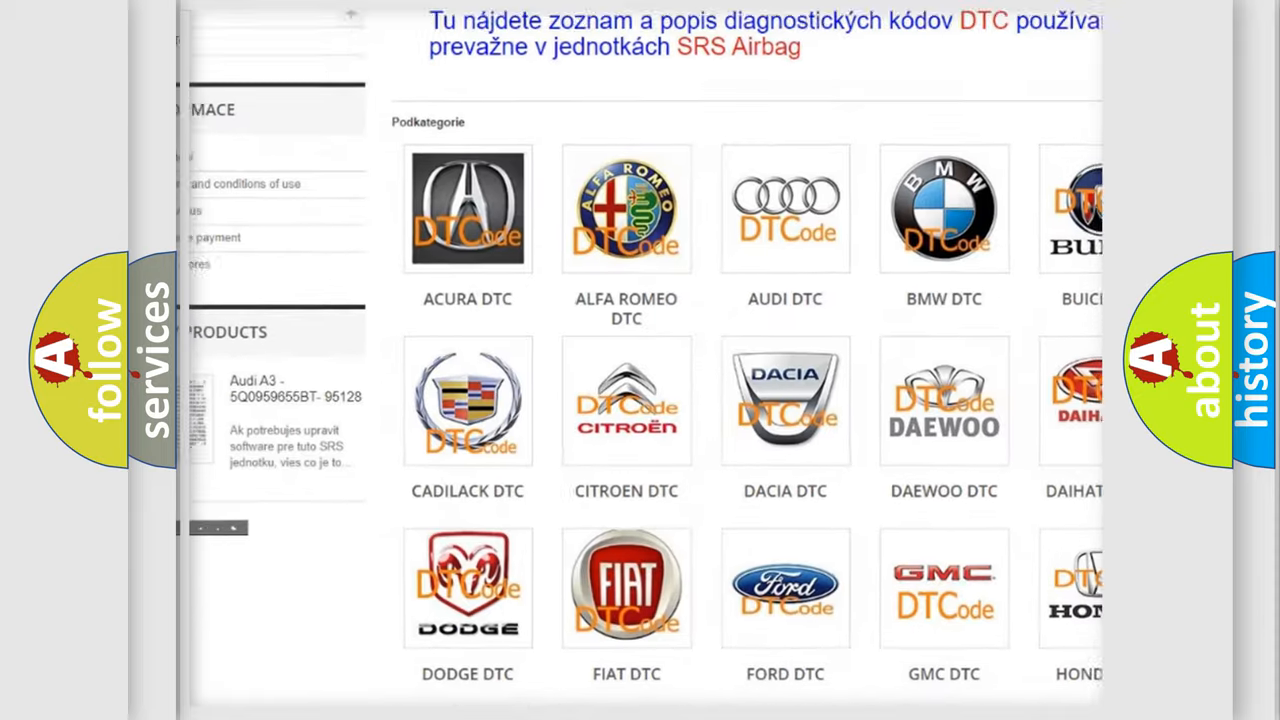
scroll(down, 3)
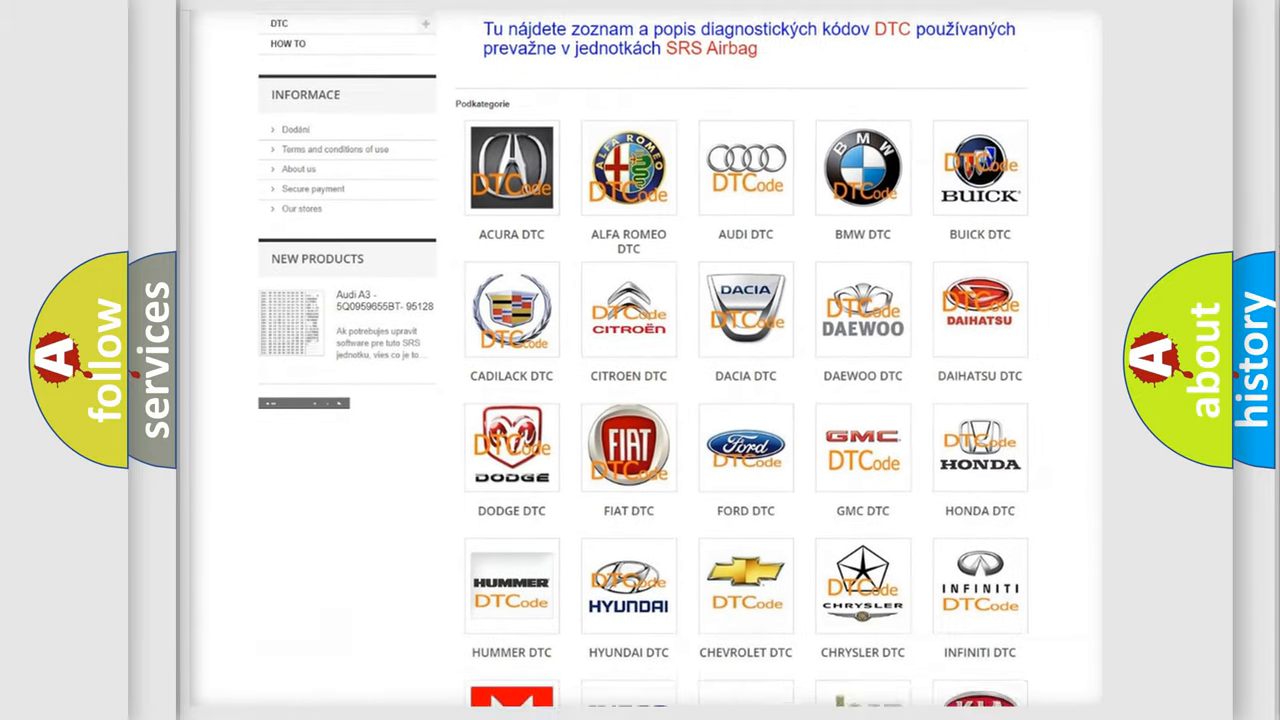
scroll(down, 3)
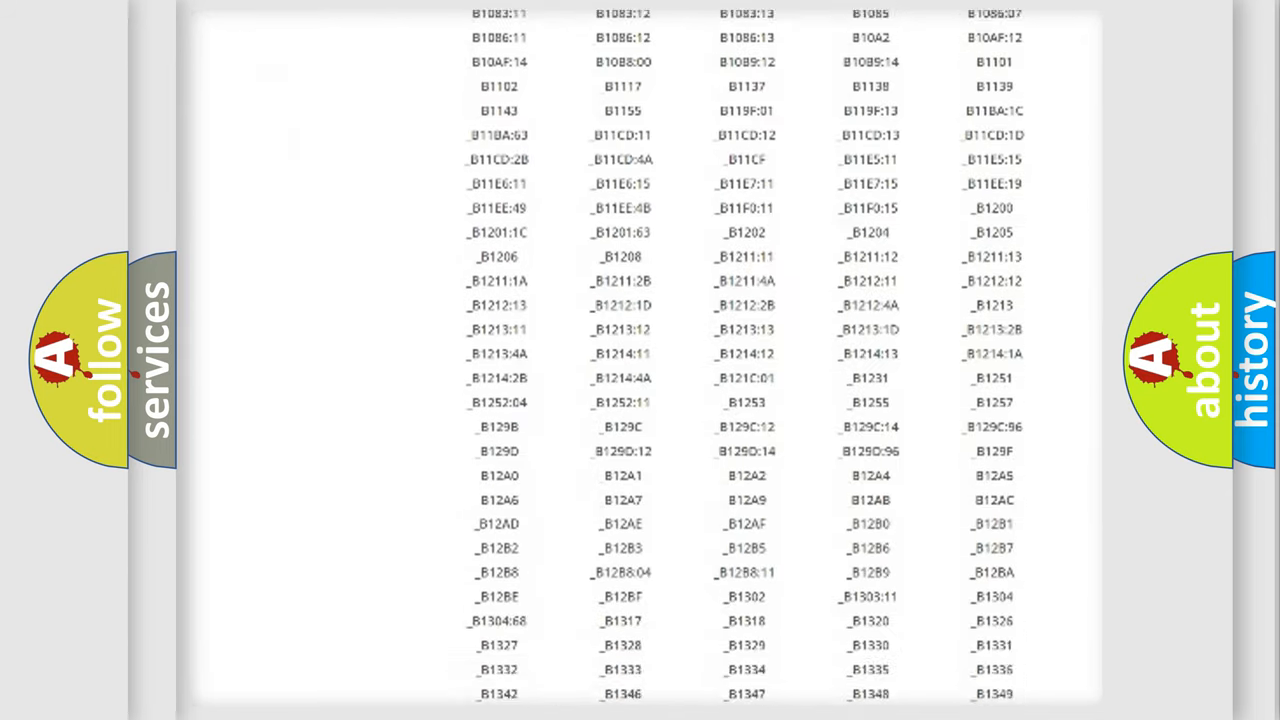
scroll(down, 3)
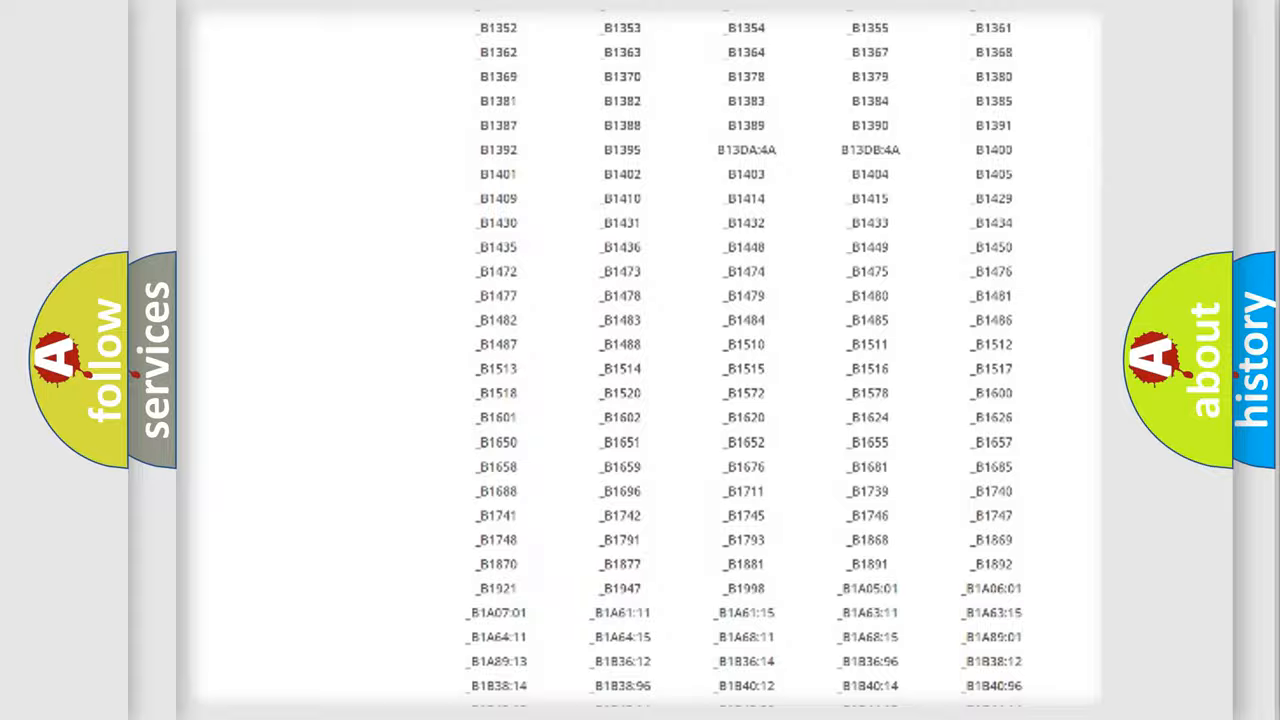